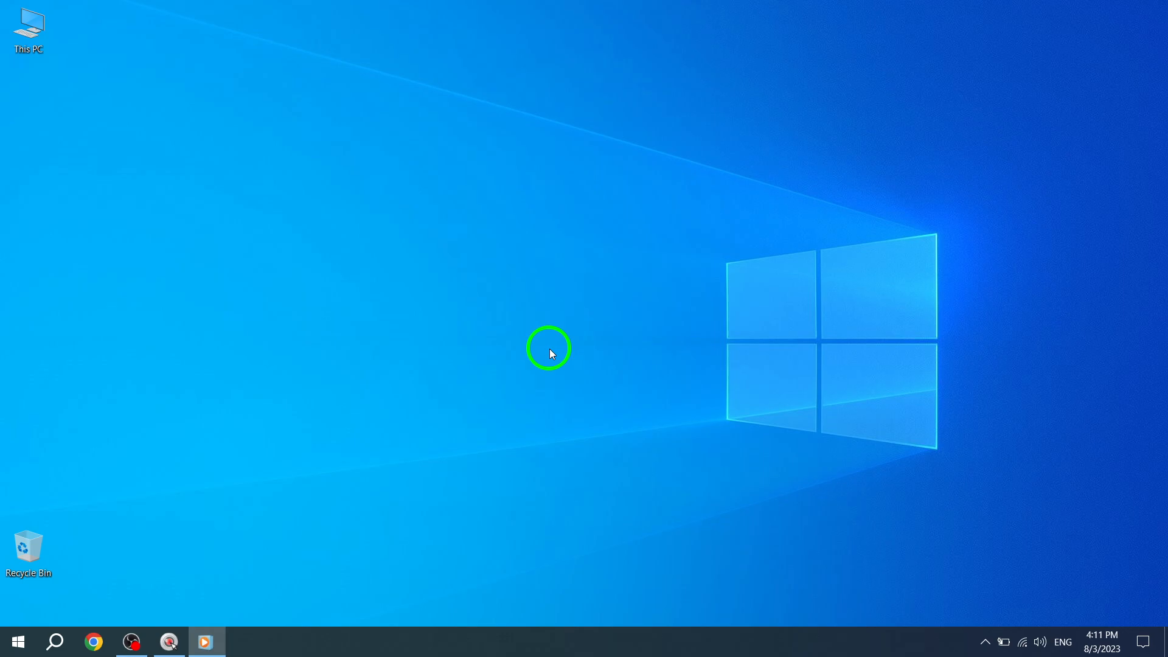
Open the Start menu to show the alphabetical app list.
{"action": "left_click", "coordinate": [18, 641]}
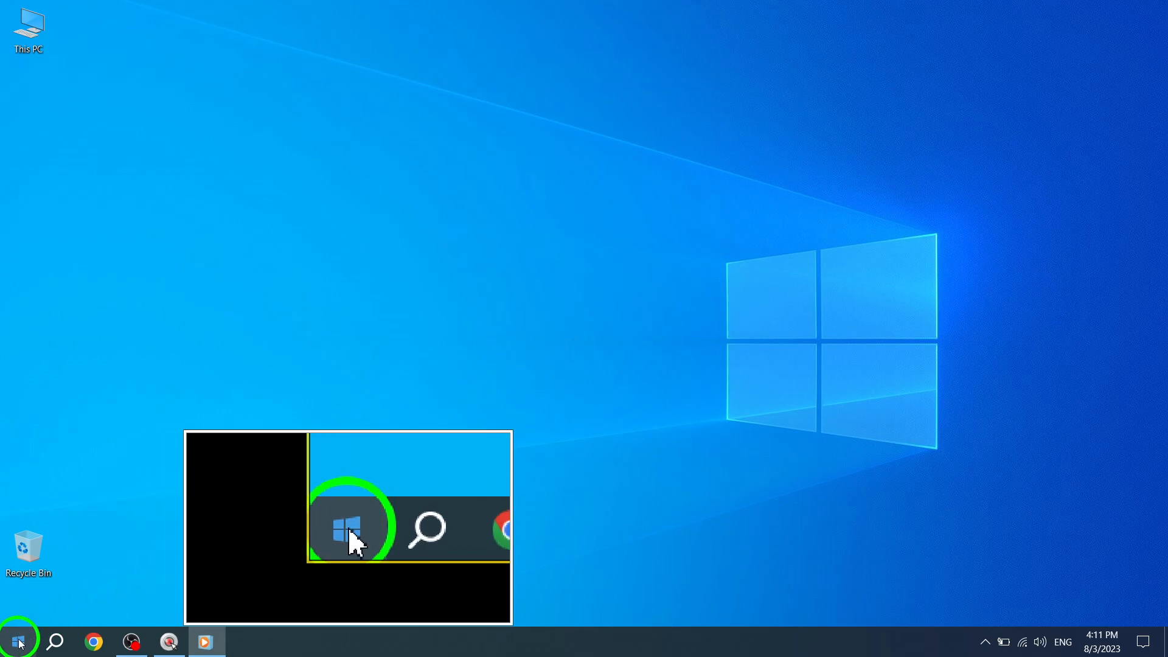
{"action": "left_click", "coordinate": [17, 641]}
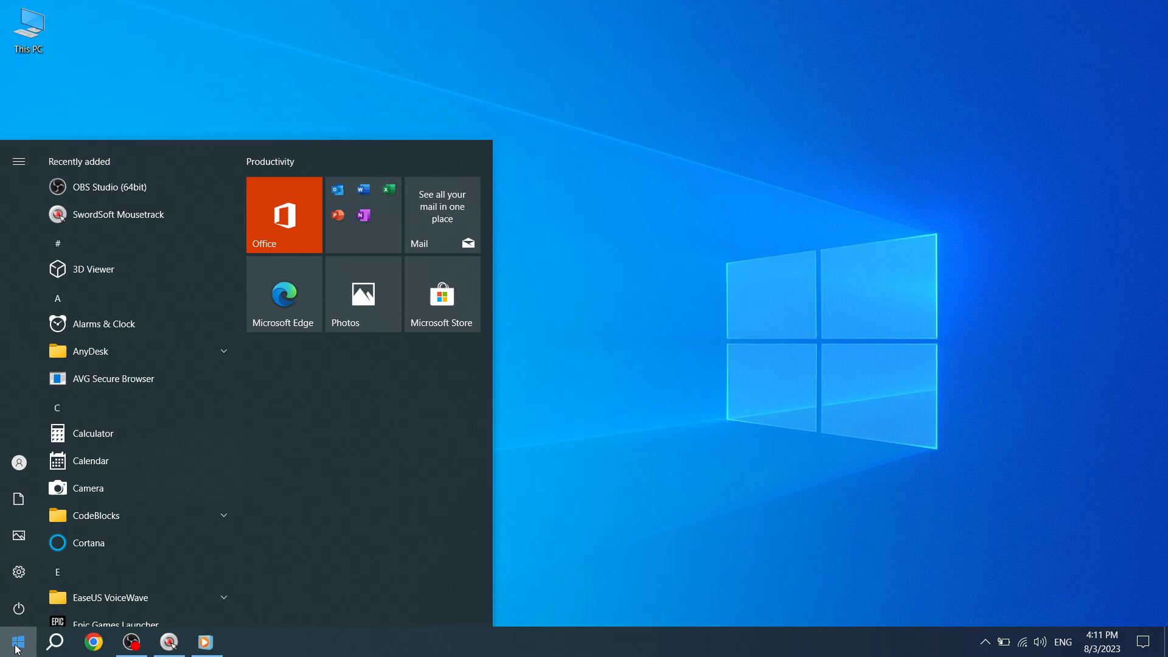
{"action": "mouse_move", "coordinate": [7, 635]}
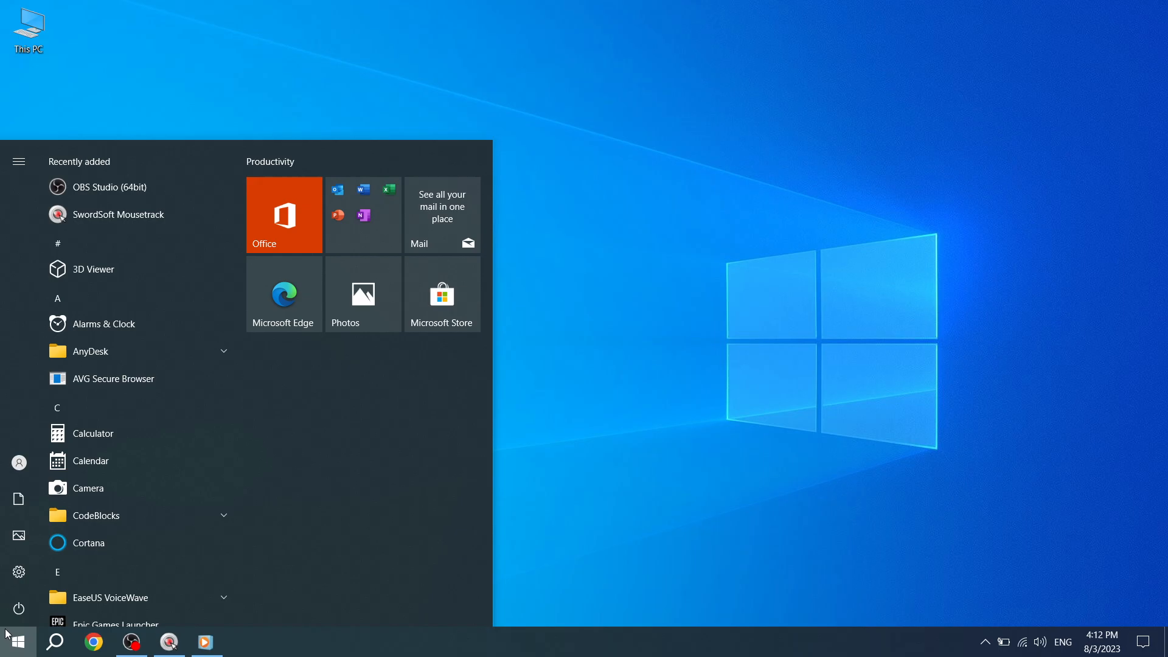
{"action": "mouse_move", "coordinate": [166, 488]}
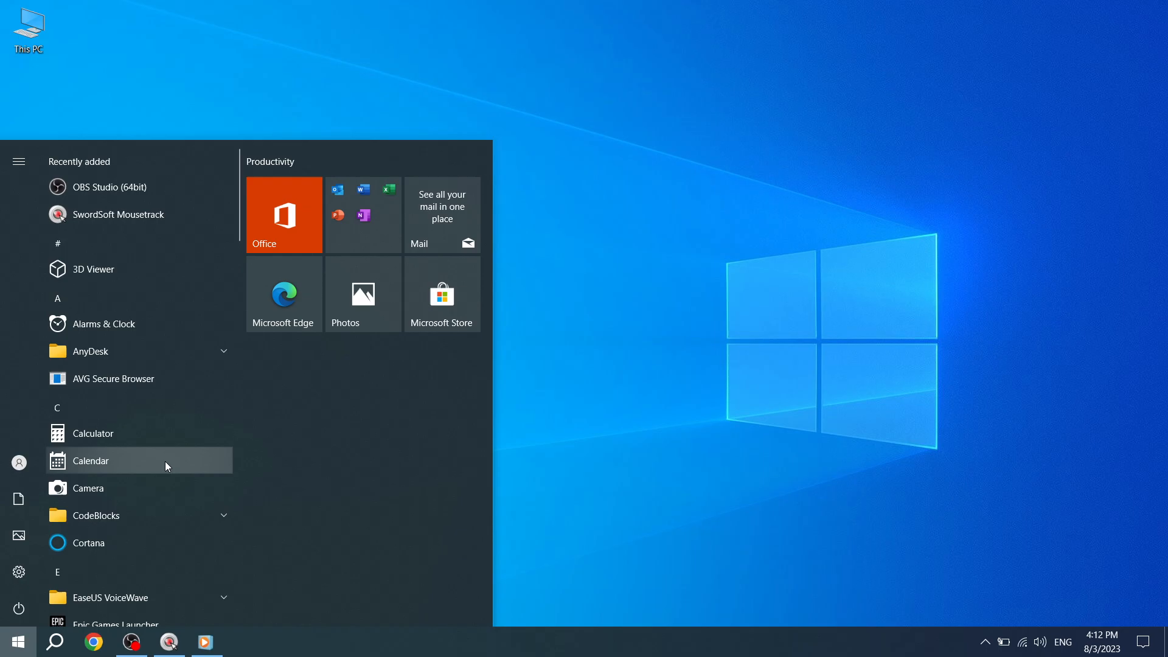
{"action": "mouse_move", "coordinate": [163, 454]}
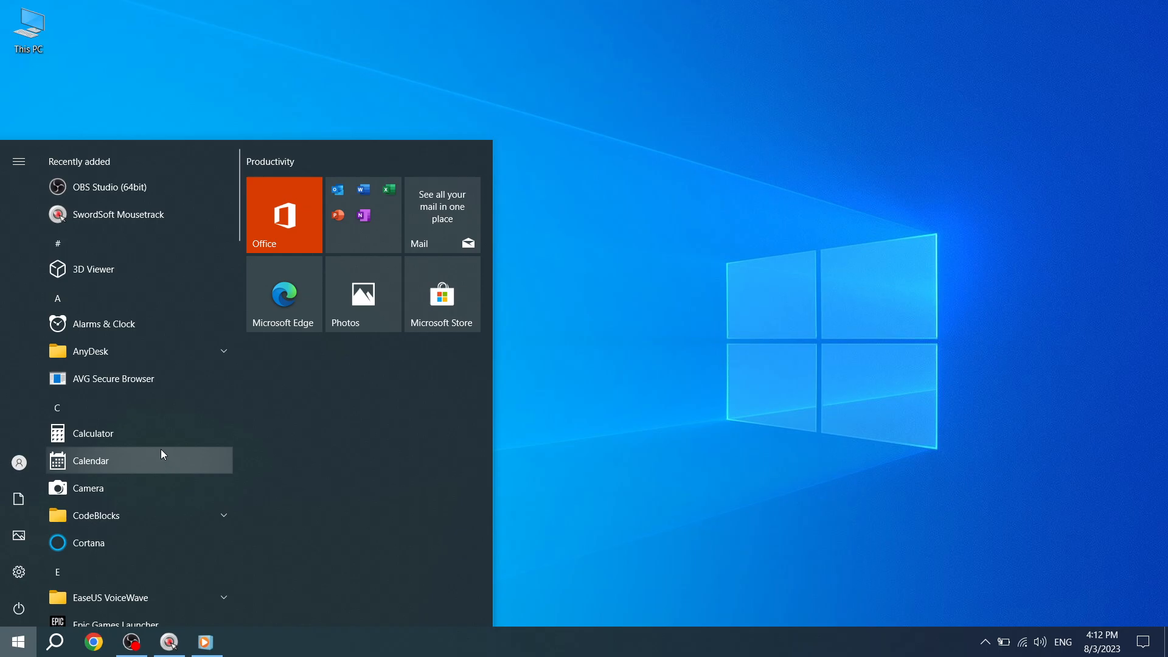
{"action": "mouse_move", "coordinate": [133, 468]}
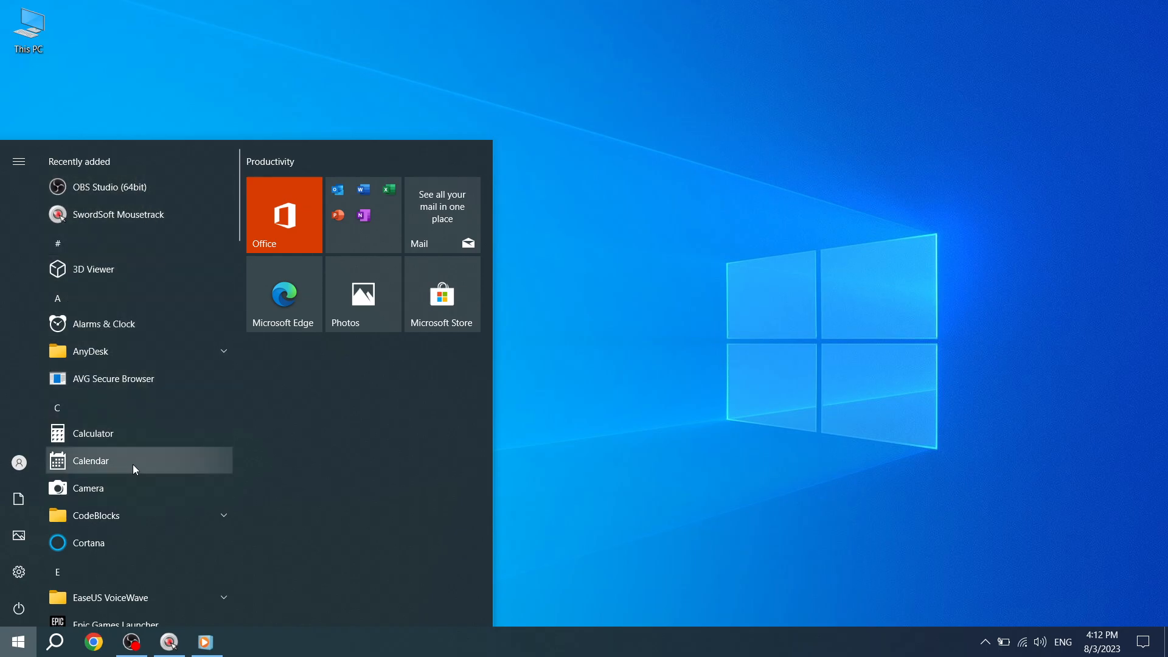
Scroll past the M, N and O apps and type 'win' to reach Windows Administrative Tools.
{"action": "scroll", "scroll_direction": "down", "scroll_amount": 3}
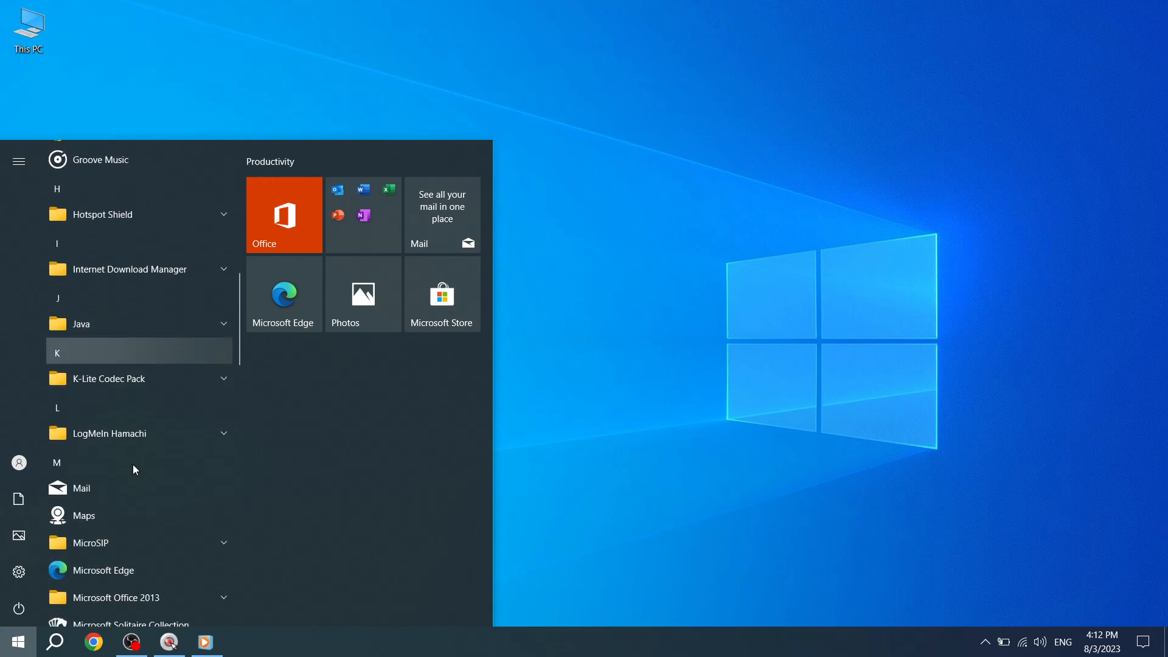
{"action": "scroll", "scroll_direction": "down", "scroll_amount": 3}
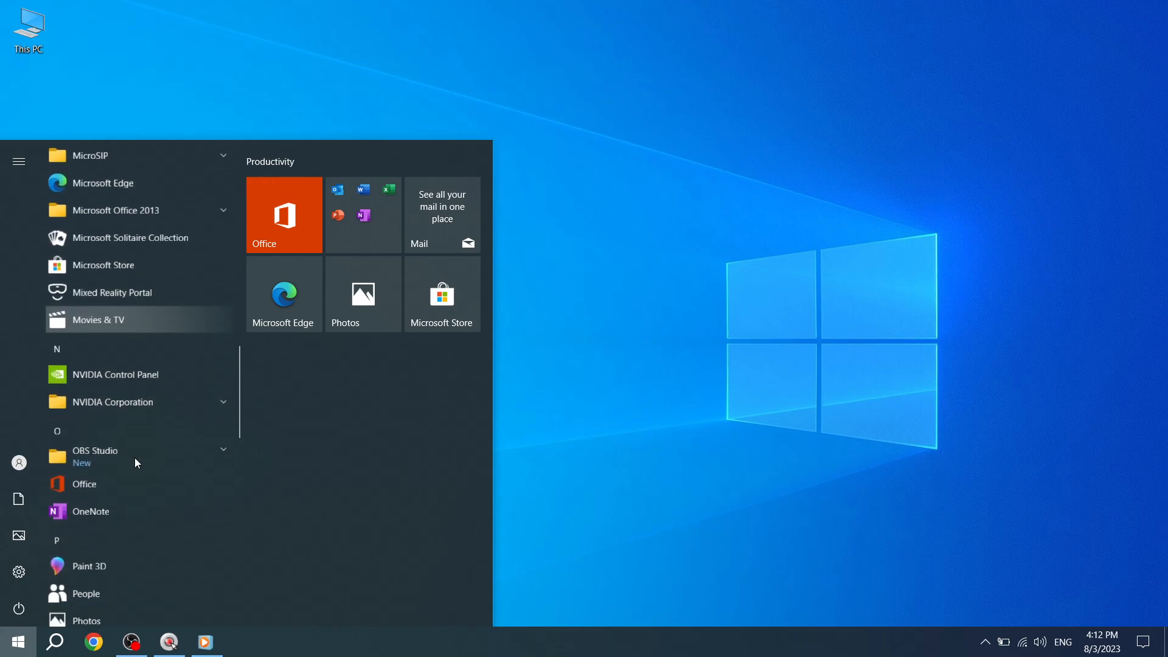
{"action": "scroll", "scroll_direction": "down", "scroll_amount": 3}
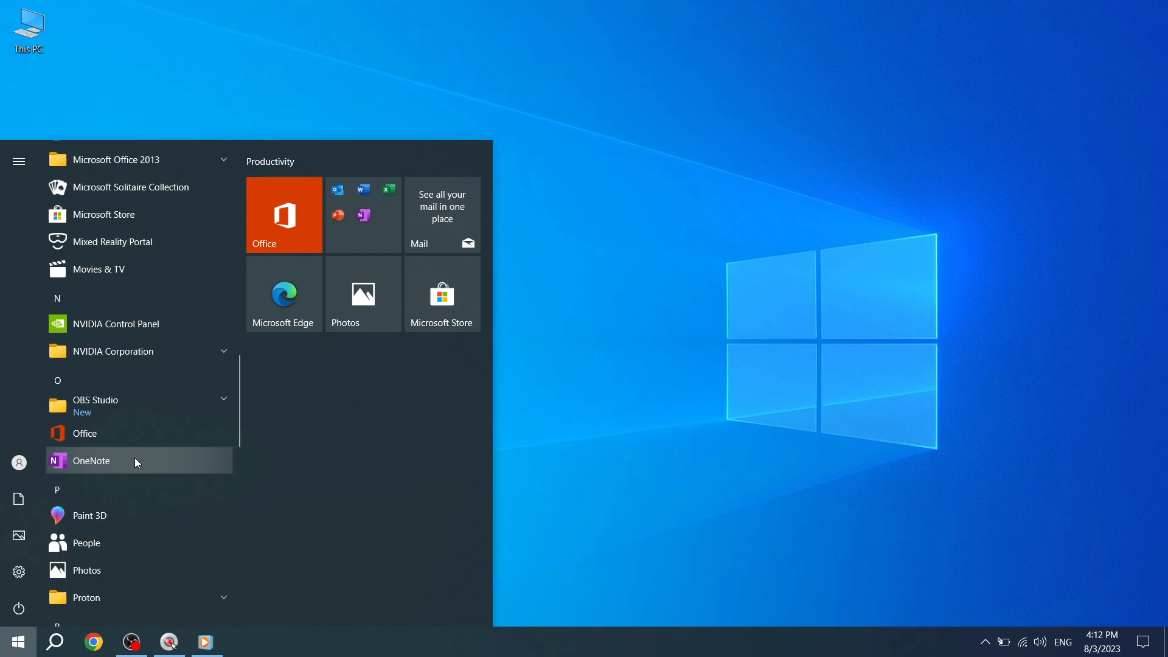
{"action": "type", "text": "win"}
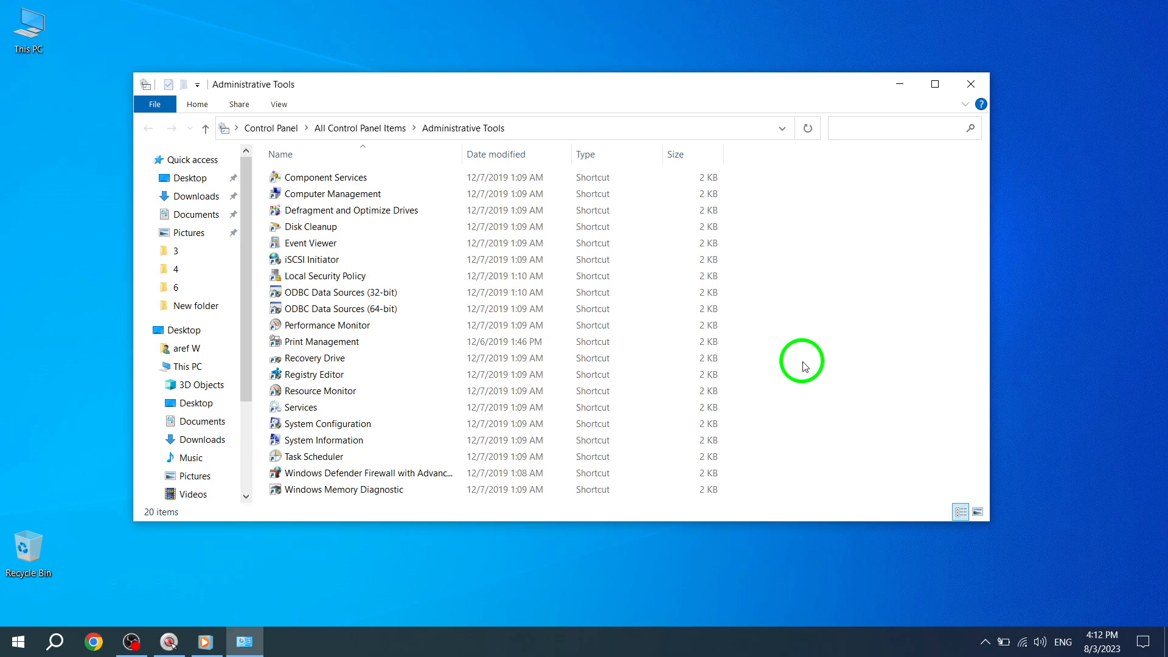
{"action": "mouse_move", "coordinate": [729, 382]}
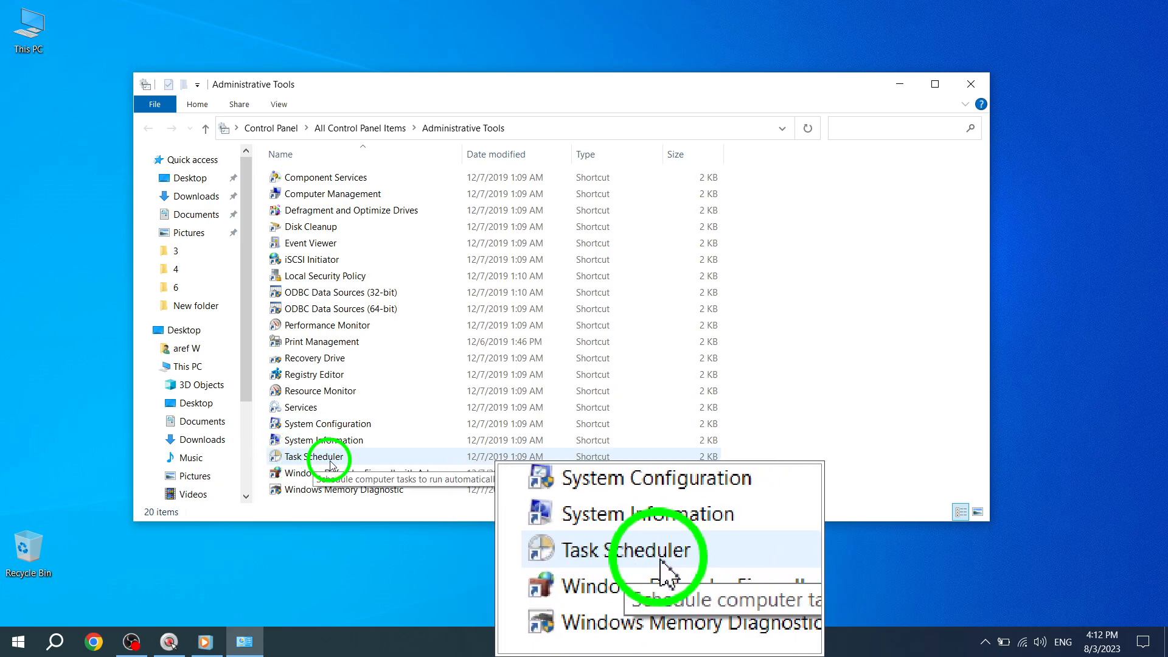
Select and launch the Task Scheduler shortcut in Administrative Tools.
{"action": "left_click", "coordinate": [311, 456]}
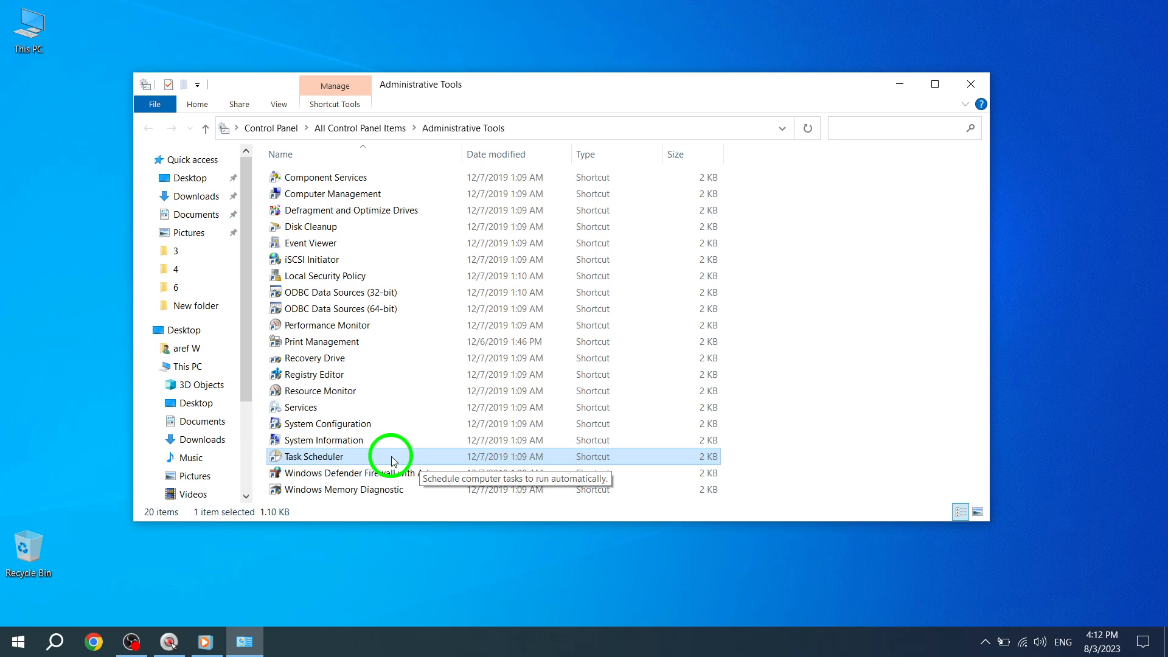
{"action": "double_click", "coordinate": [313, 456]}
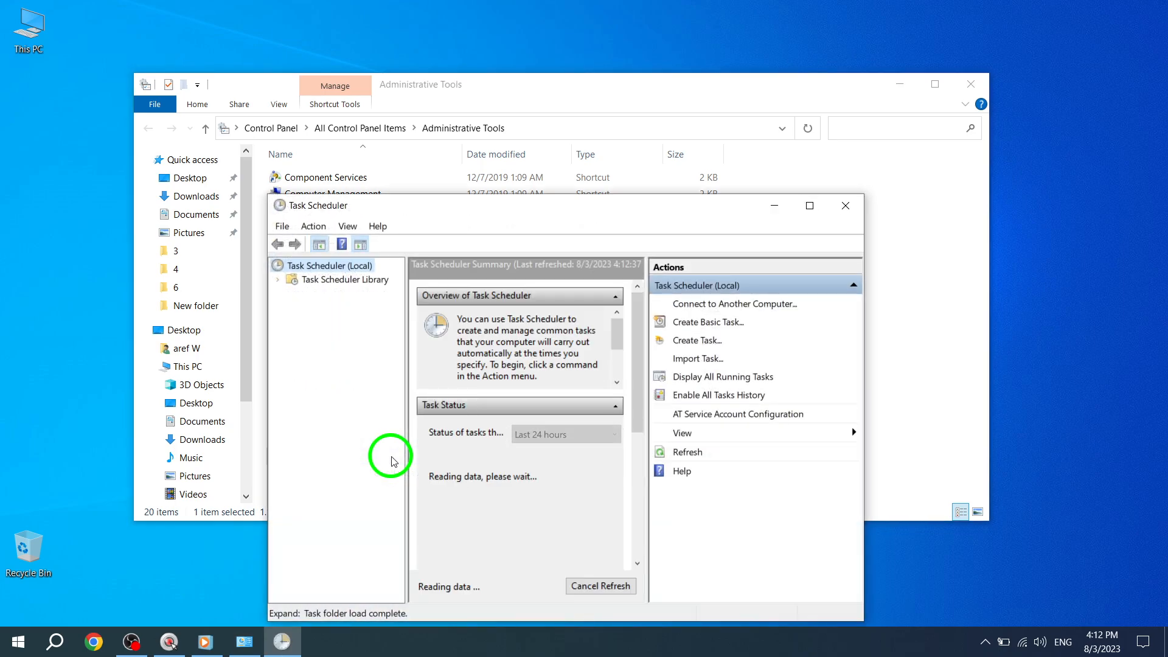